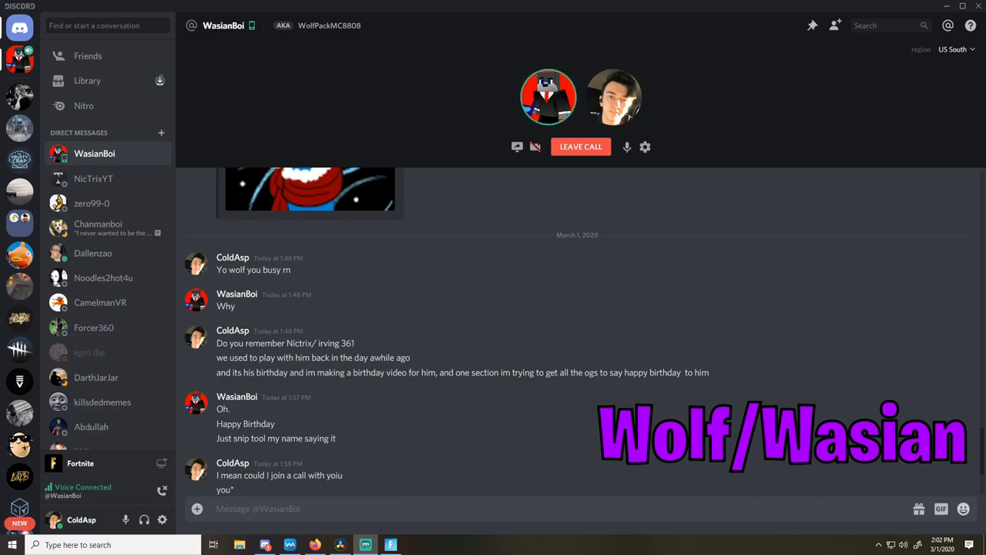
pyautogui.click(98, 228)
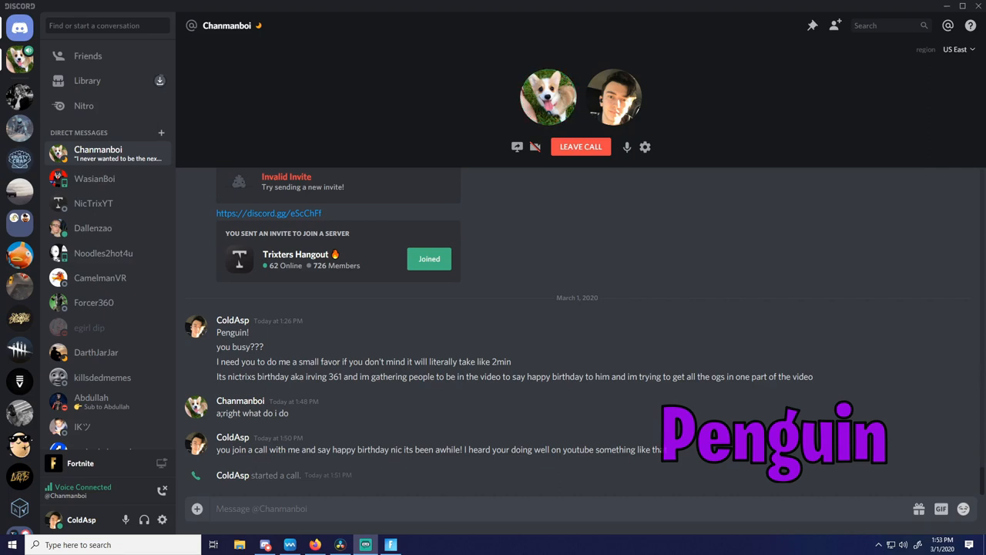
pyautogui.click(104, 253)
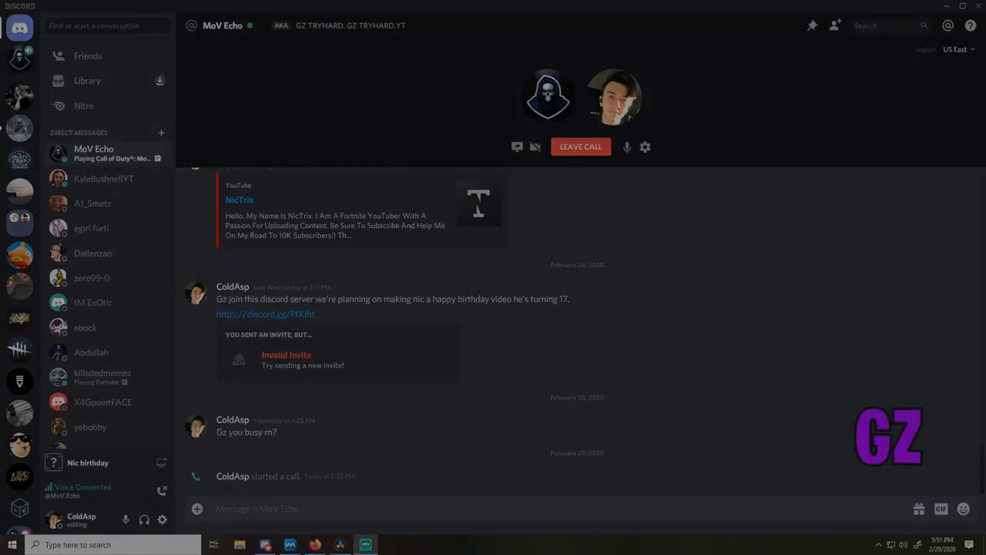
pyautogui.click(84, 203)
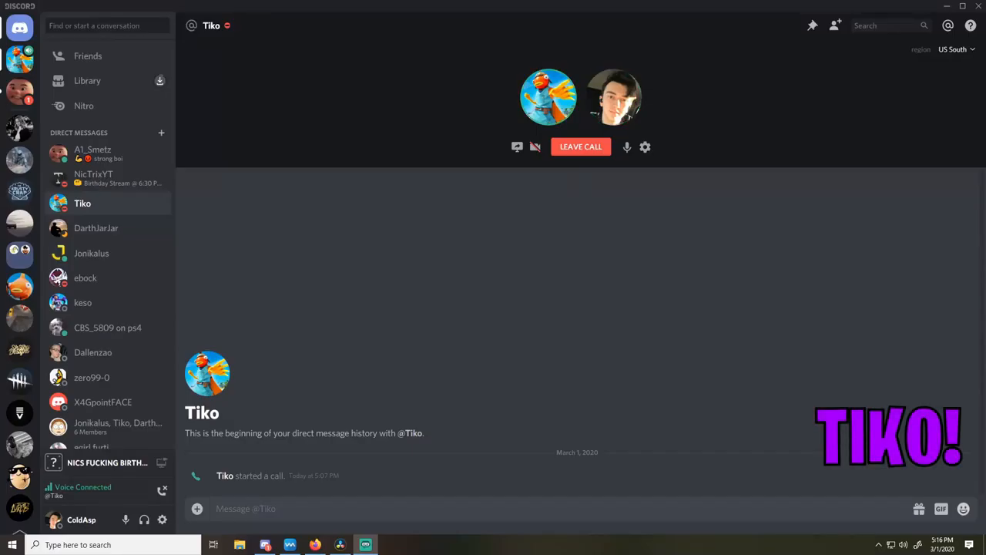